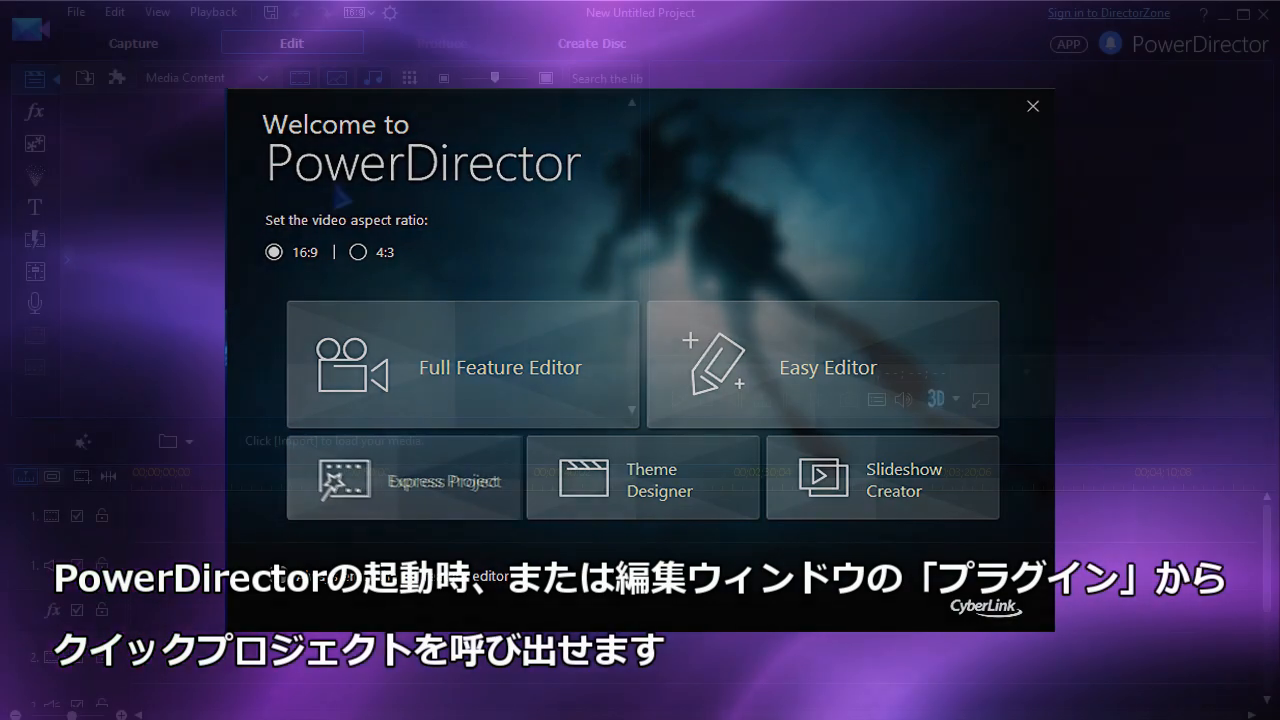
# - Start a new project from the Express Project template library
pyautogui.click(180, 119)
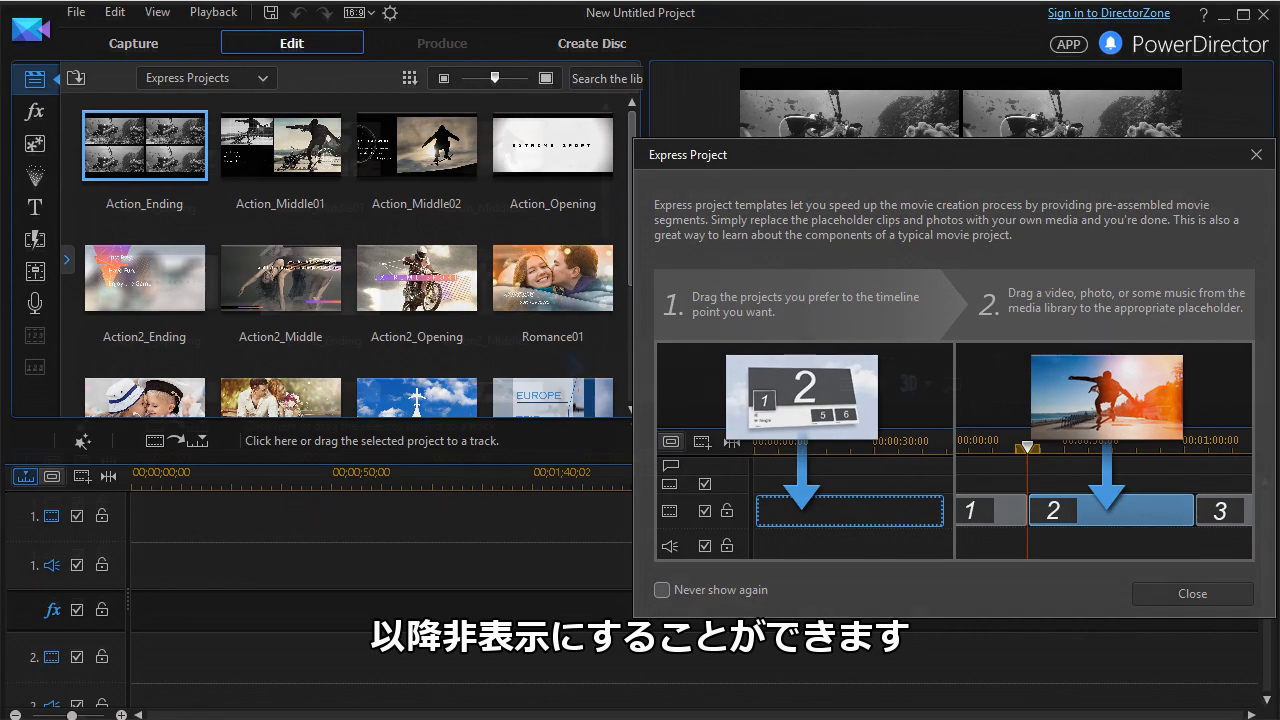
# - Dismiss the intro, add the Action_Opening template to the timeline and preview it
pyautogui.click(1191, 593)
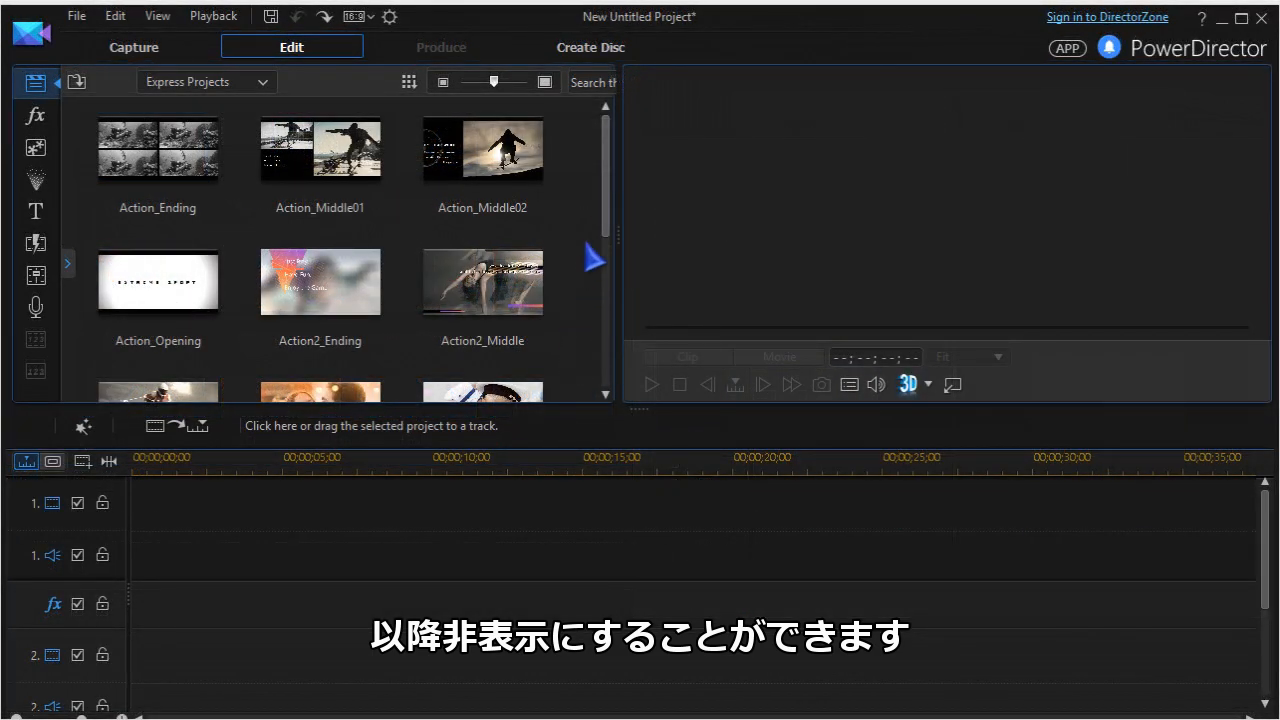
pyautogui.scroll(-3)
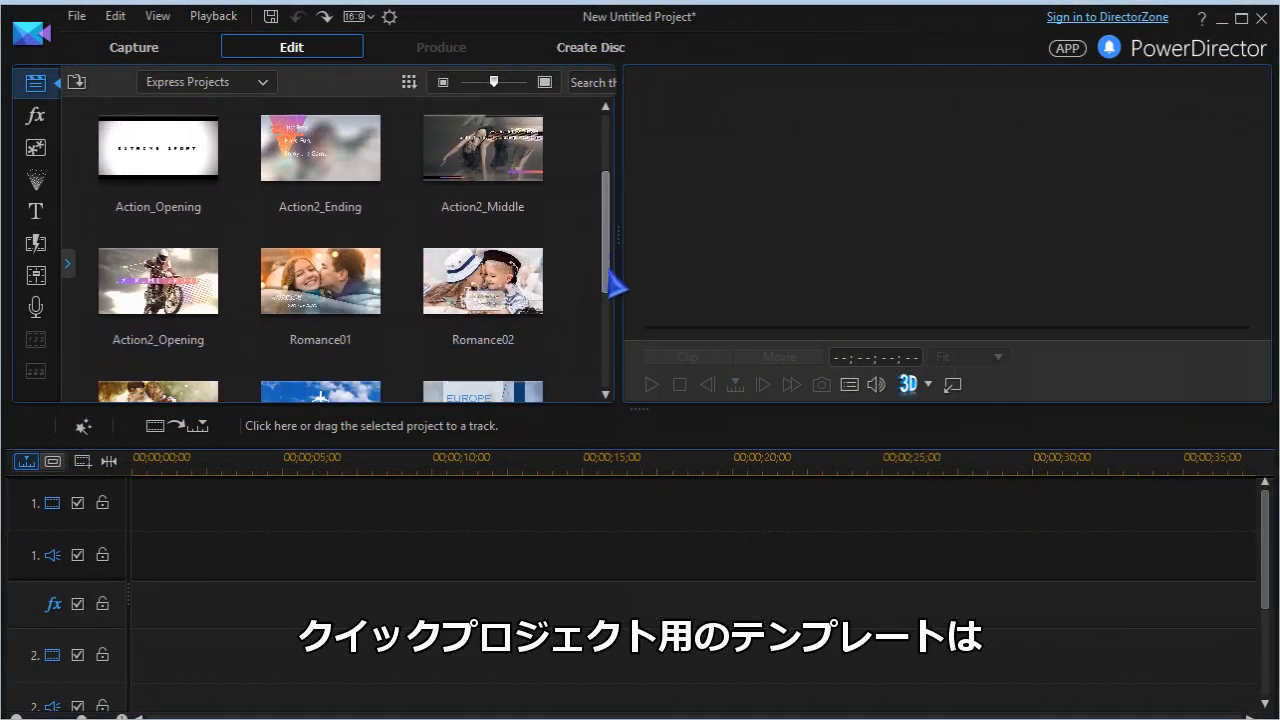
pyautogui.scroll(-3)
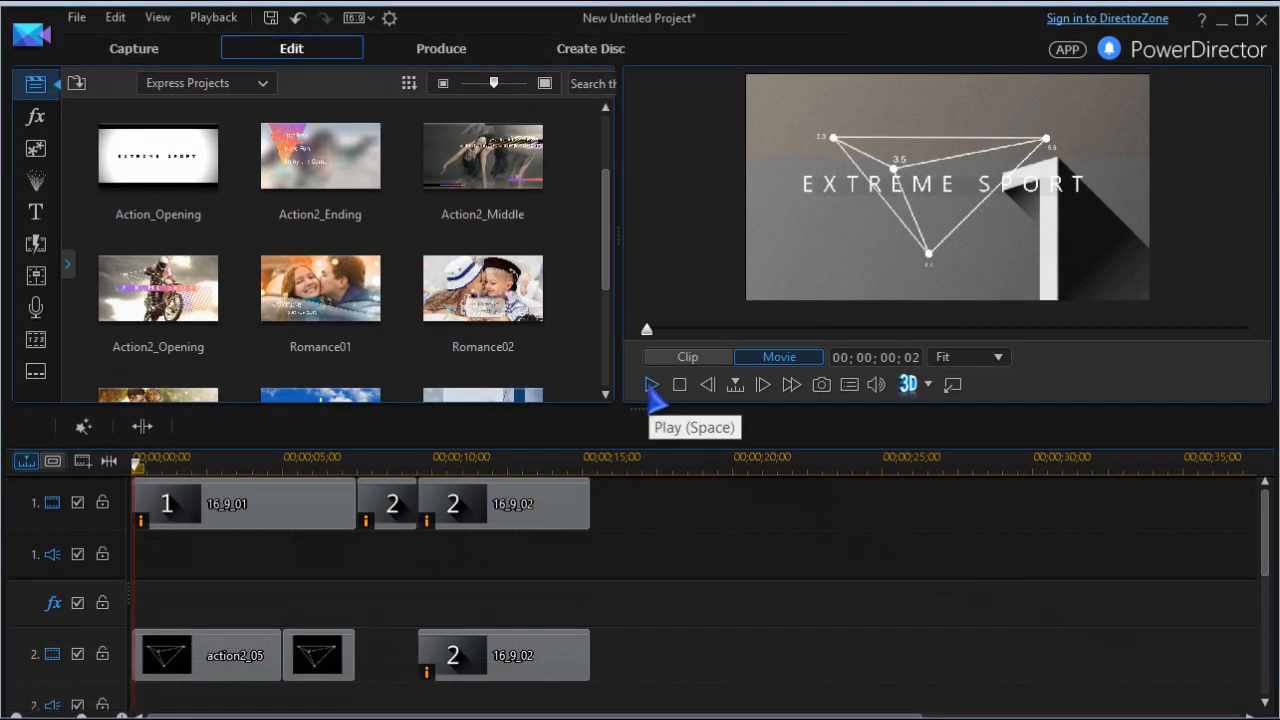
pyautogui.click(651, 384)
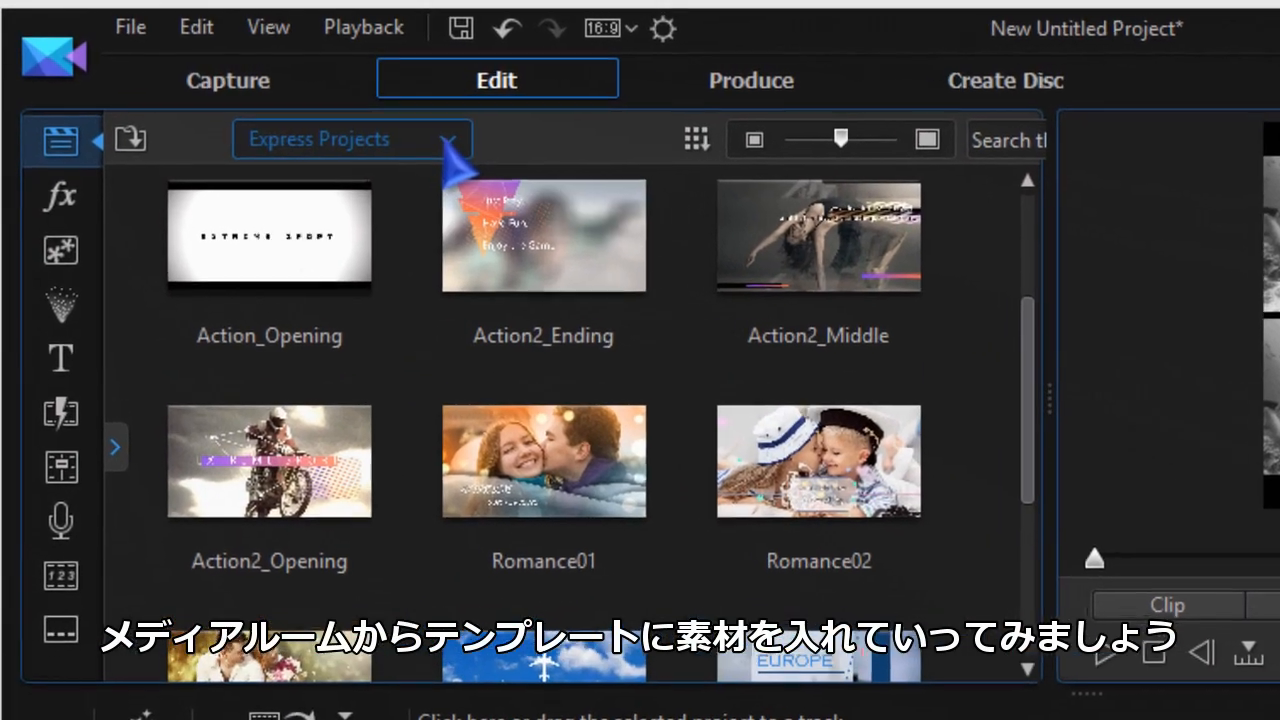
# - Switch the library to Media Content and select the clip 2.mp4
pyautogui.click(351, 138)
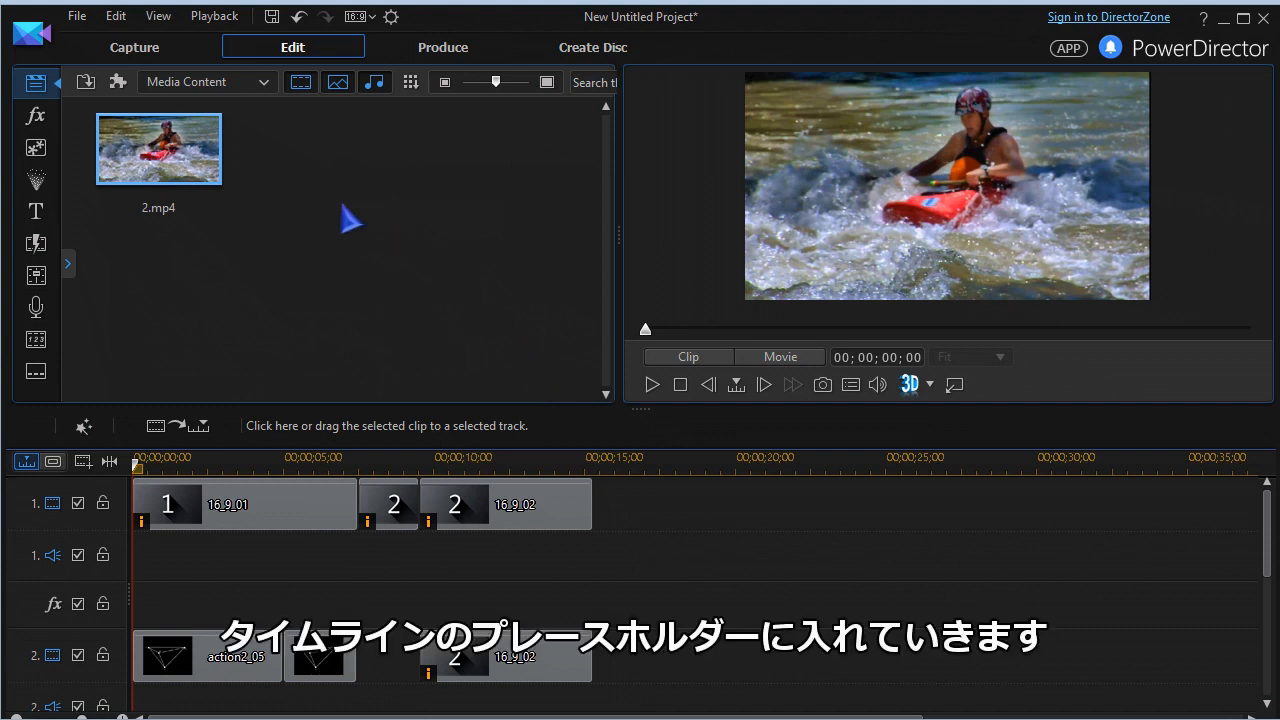
pyautogui.click(210, 503)
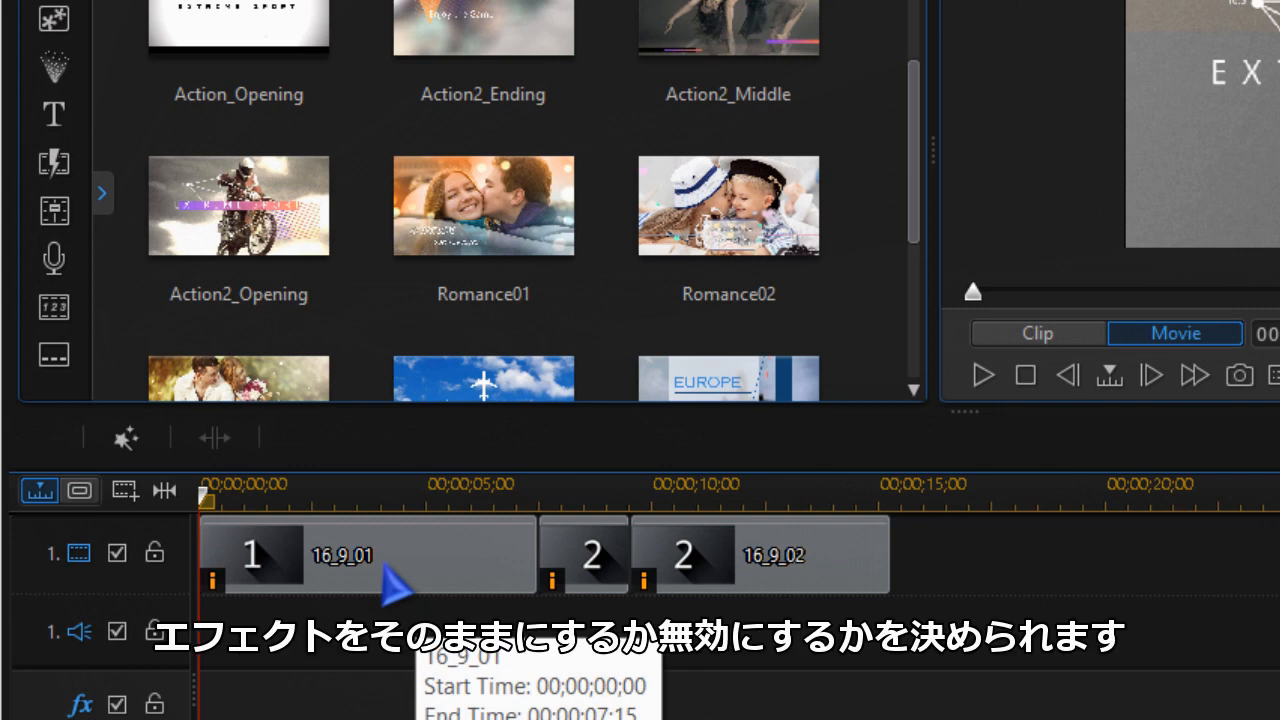
# - On clip 16_9_01, disable the Fine Noise and Black and White effects
pyautogui.click(367, 554)
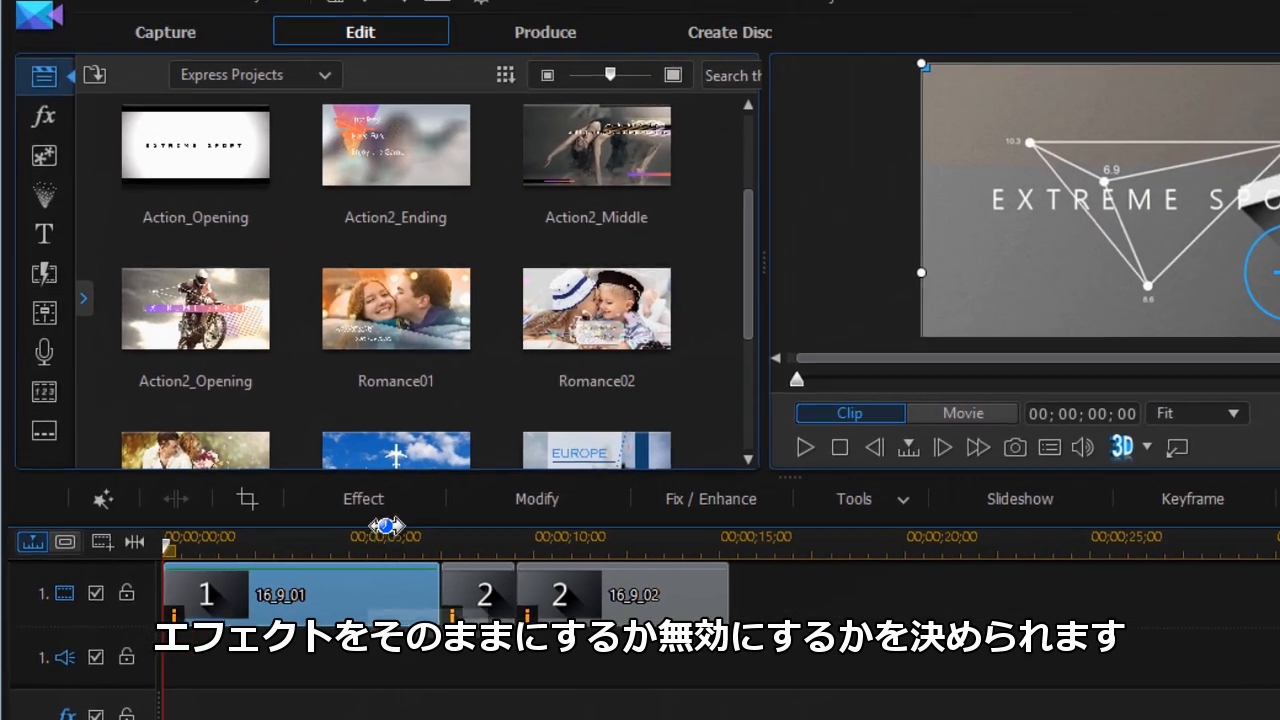
pyautogui.click(362, 498)
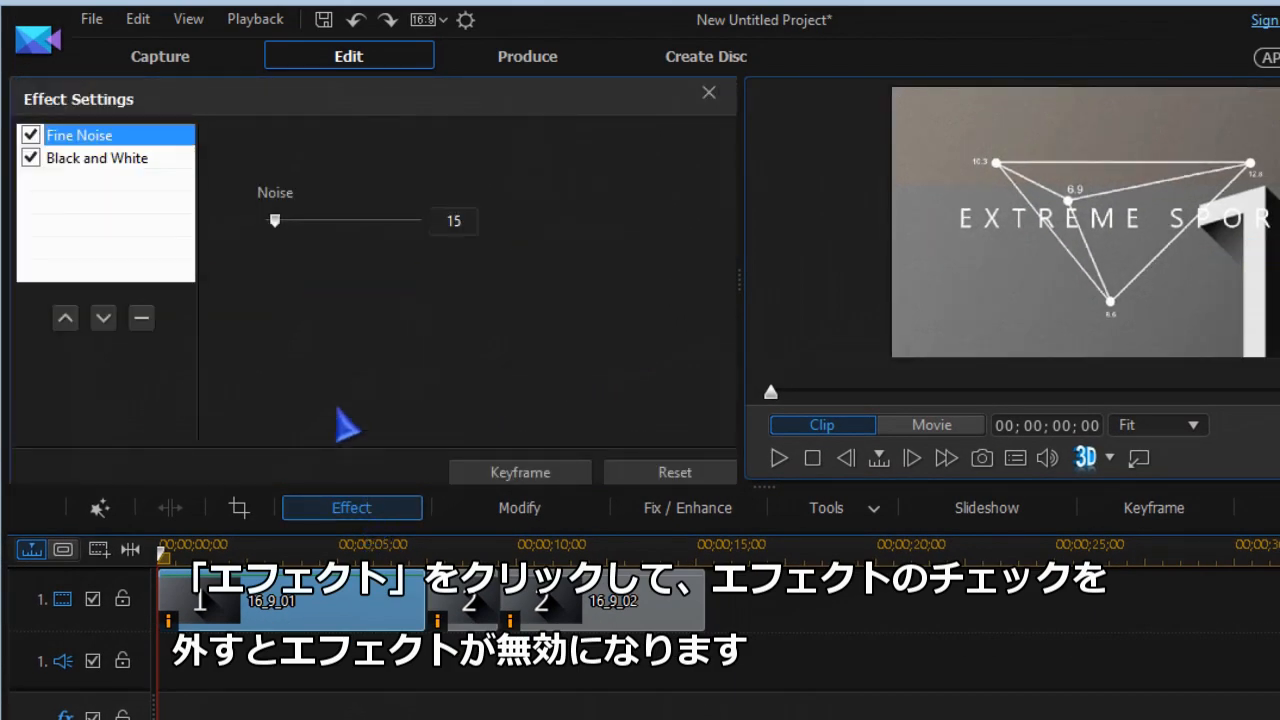
pyautogui.click(31, 135)
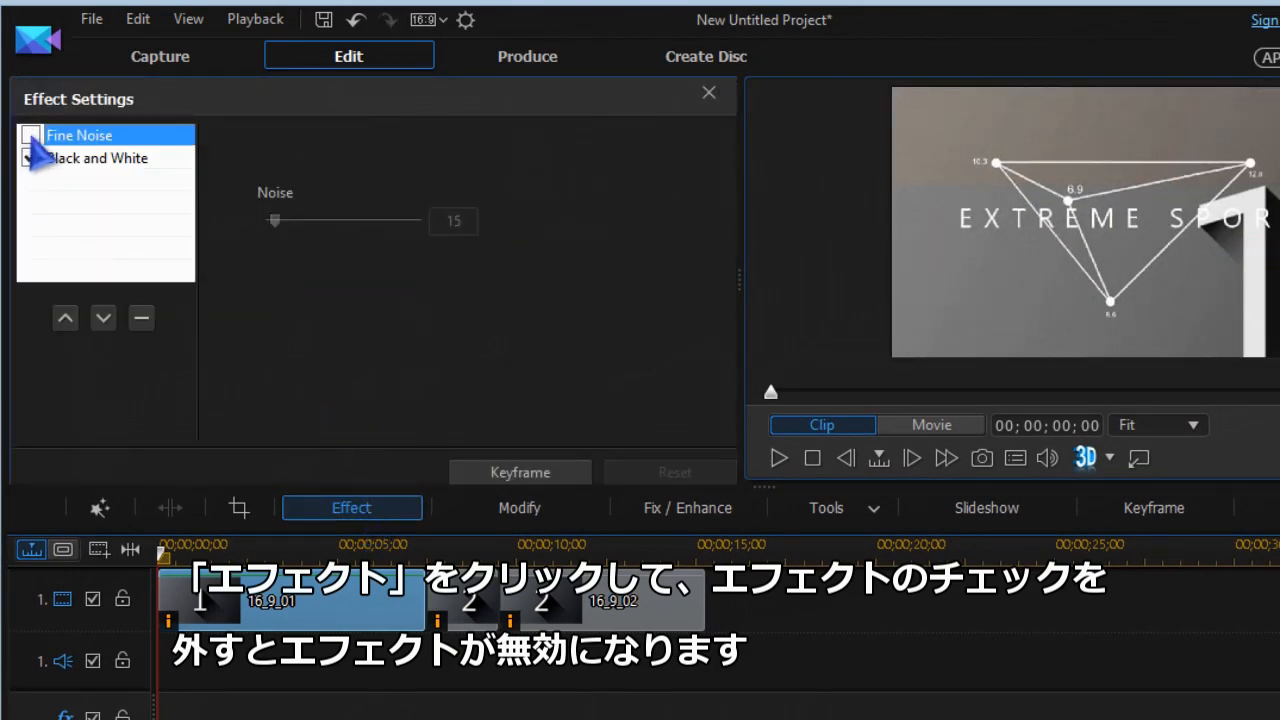
pyautogui.click(30, 135)
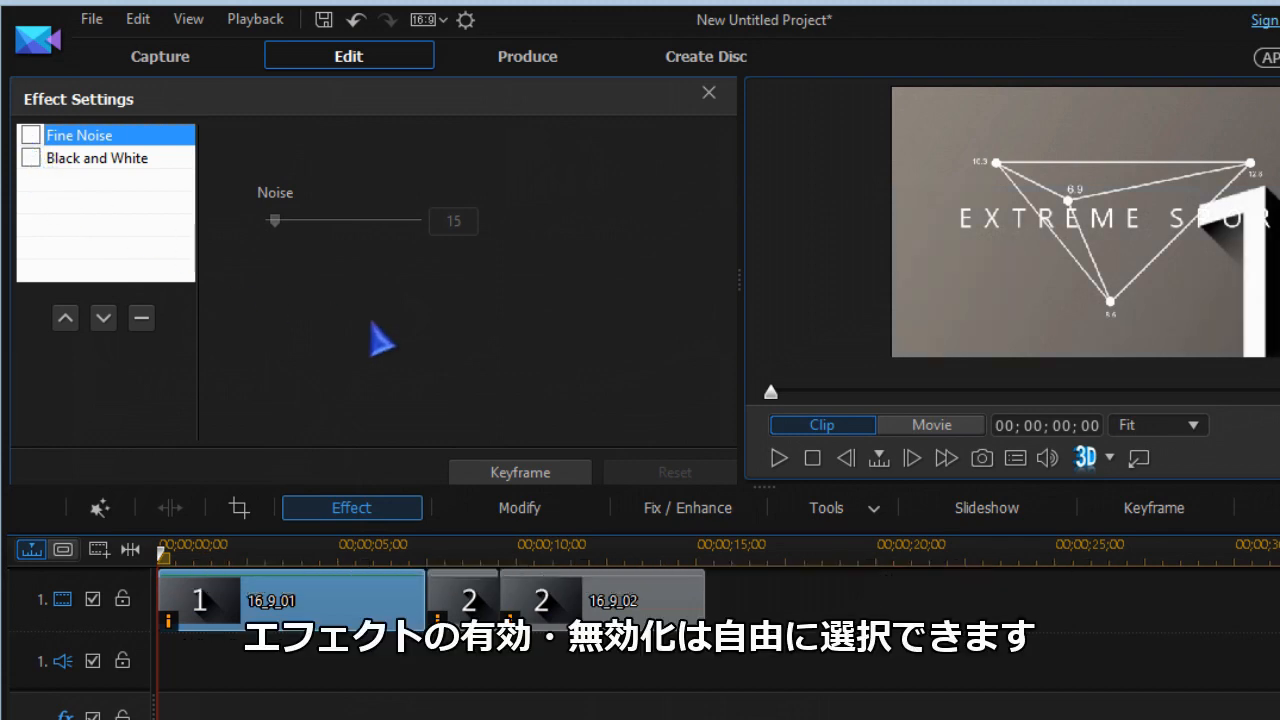
pyautogui.click(709, 92)
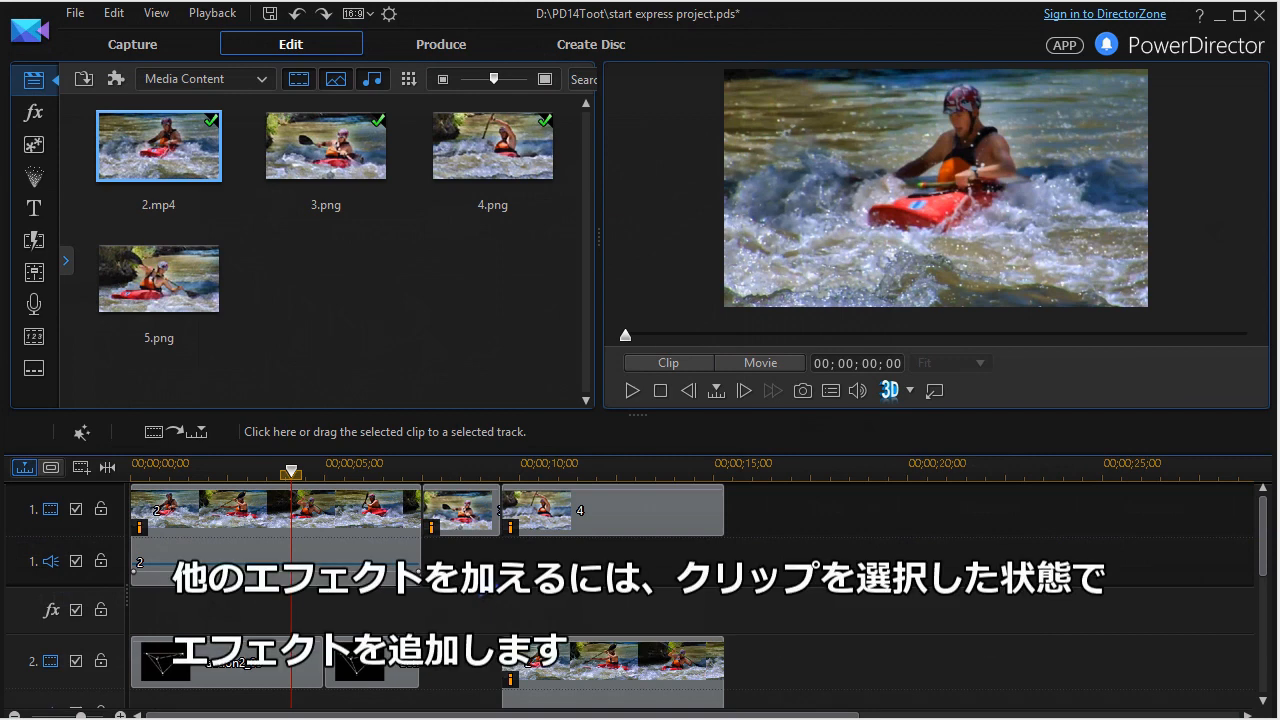
# - Browse the video effects room to find NewBlue Gradient Tint for clip 2
pyautogui.click(320, 530)
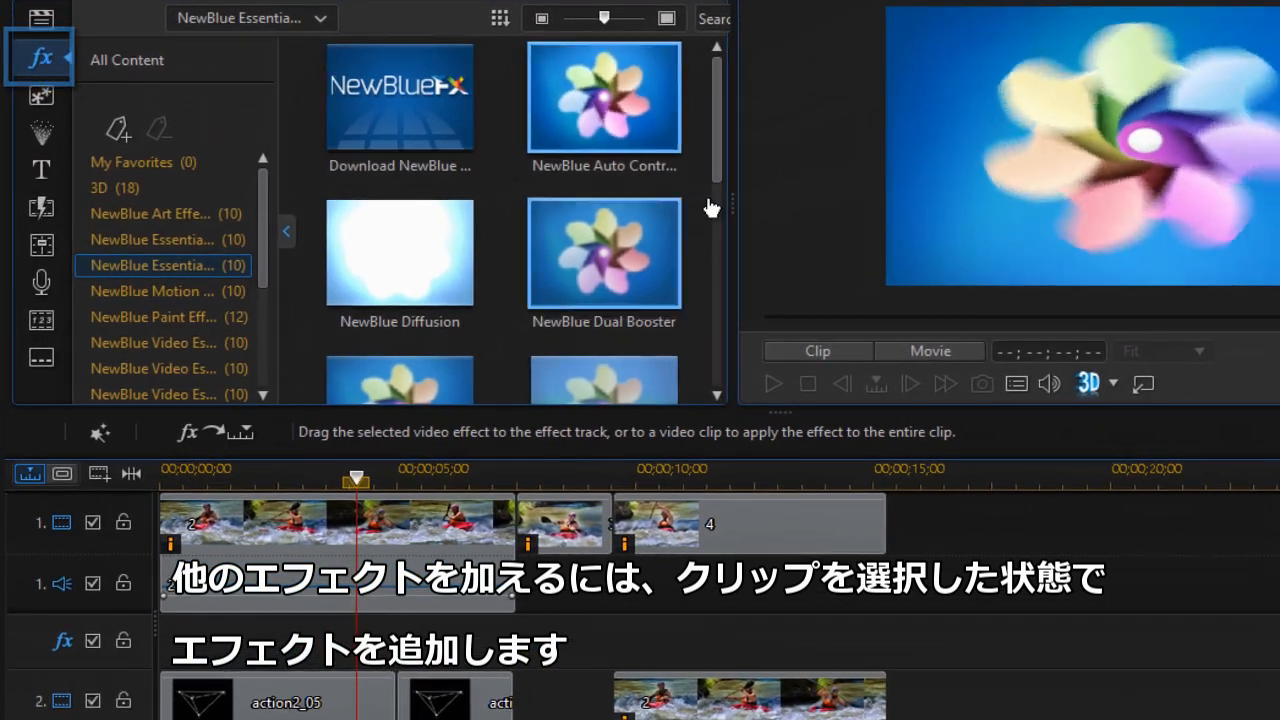
pyautogui.scroll(-3)
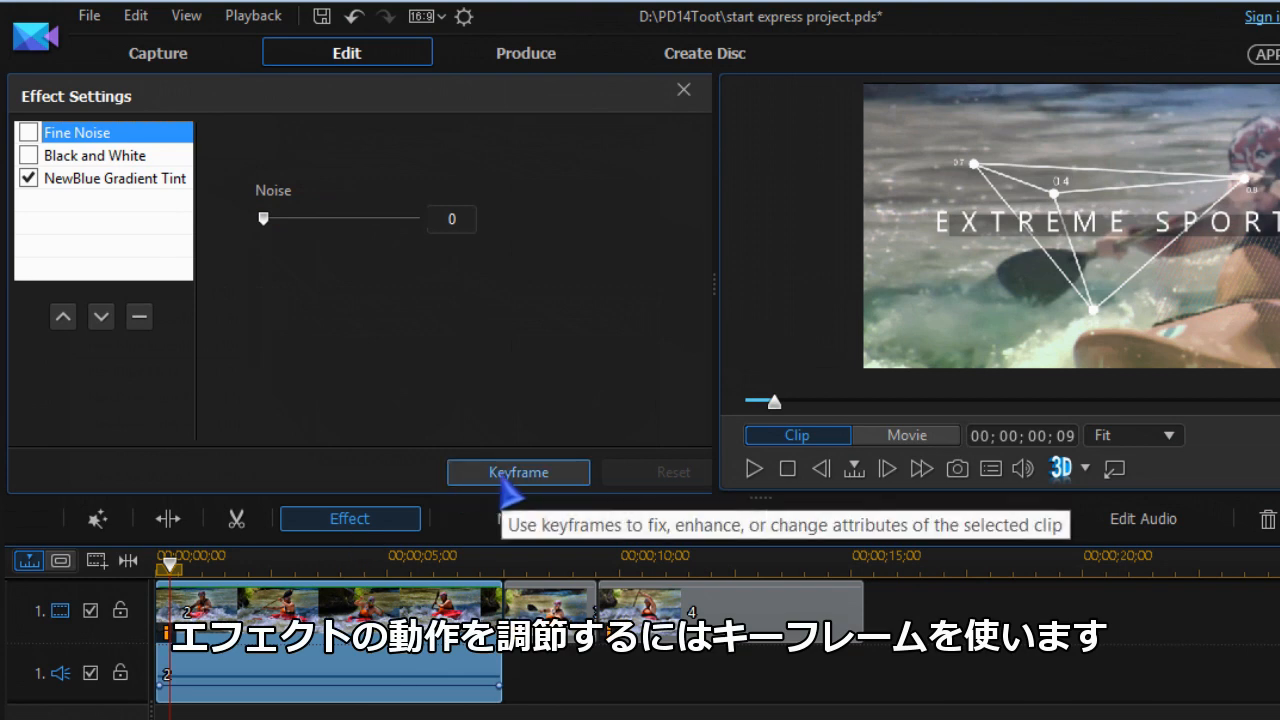
# - View the NewBlue Gradient Tint parameters in Keyframe Settings, then close it
pyautogui.click(518, 472)
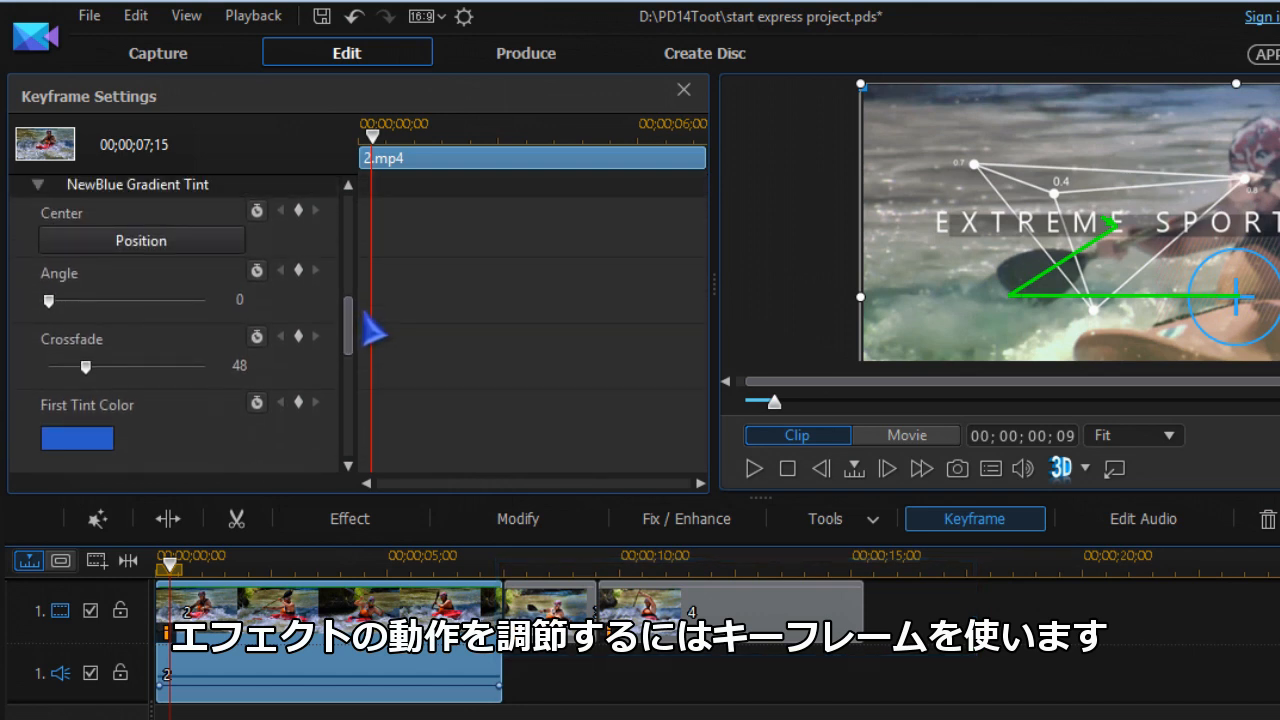
pyautogui.scroll(-3)
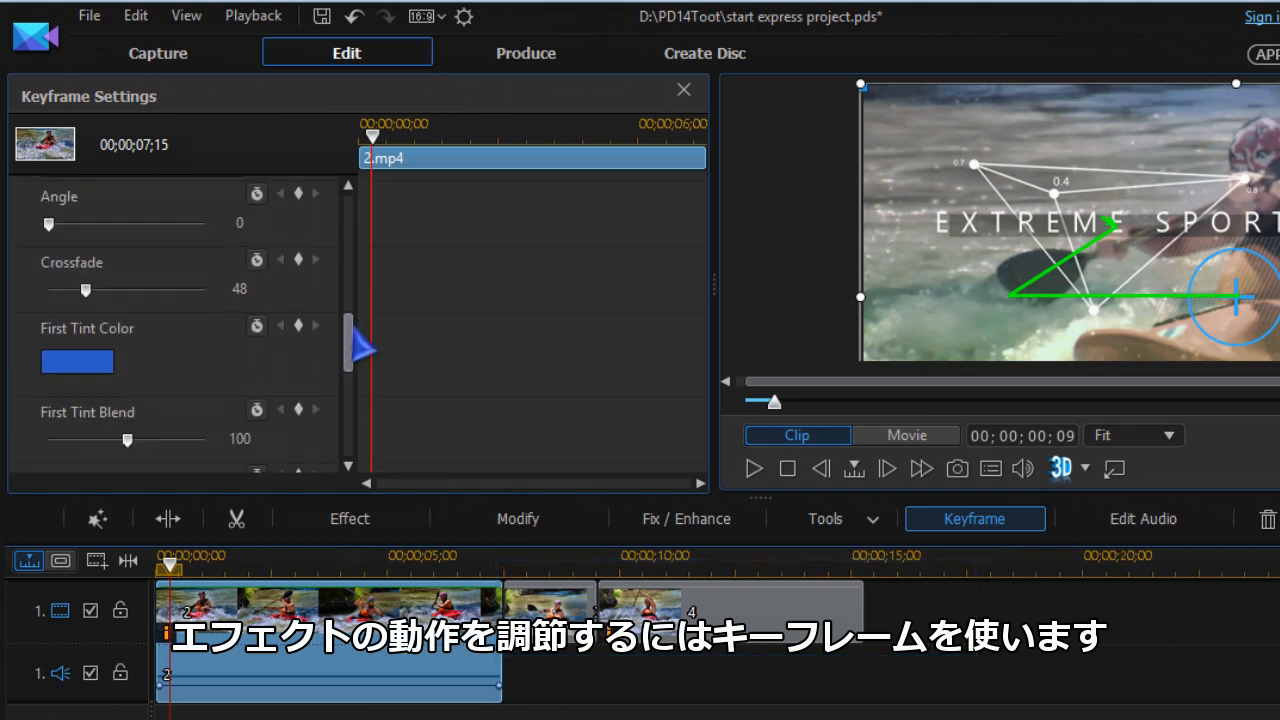
pyautogui.scroll(-3)
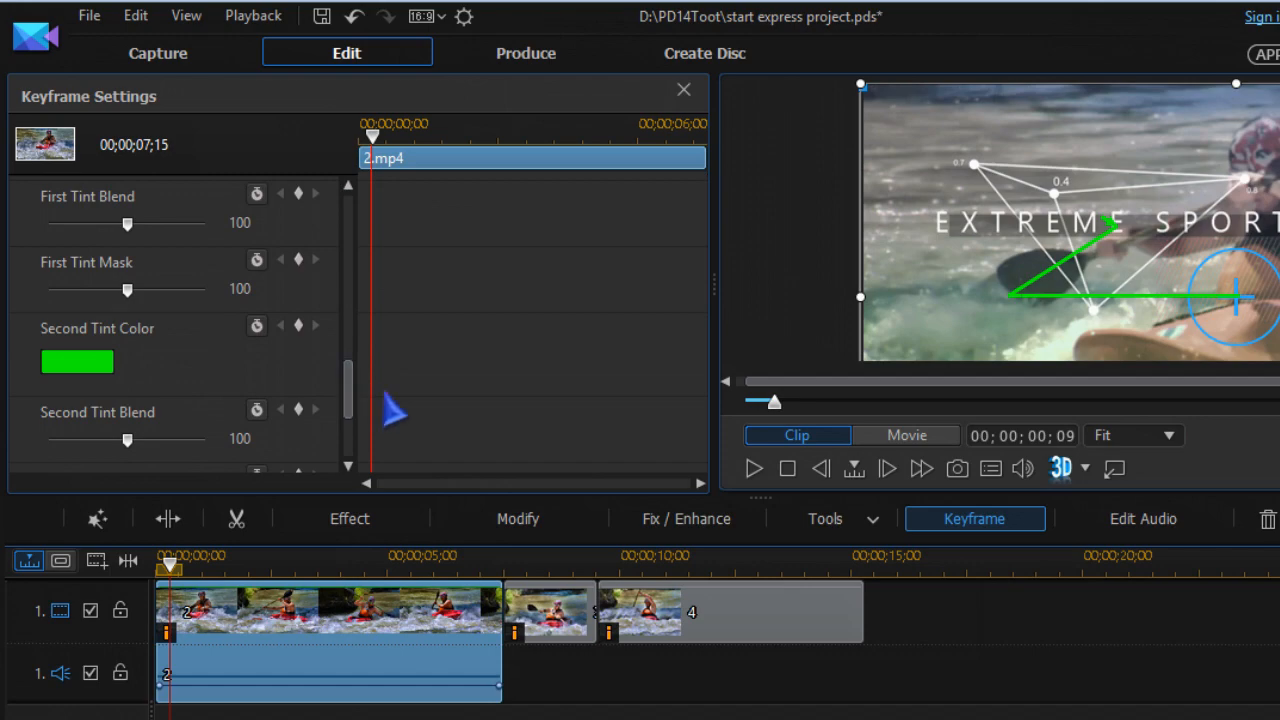
pyautogui.click(684, 89)
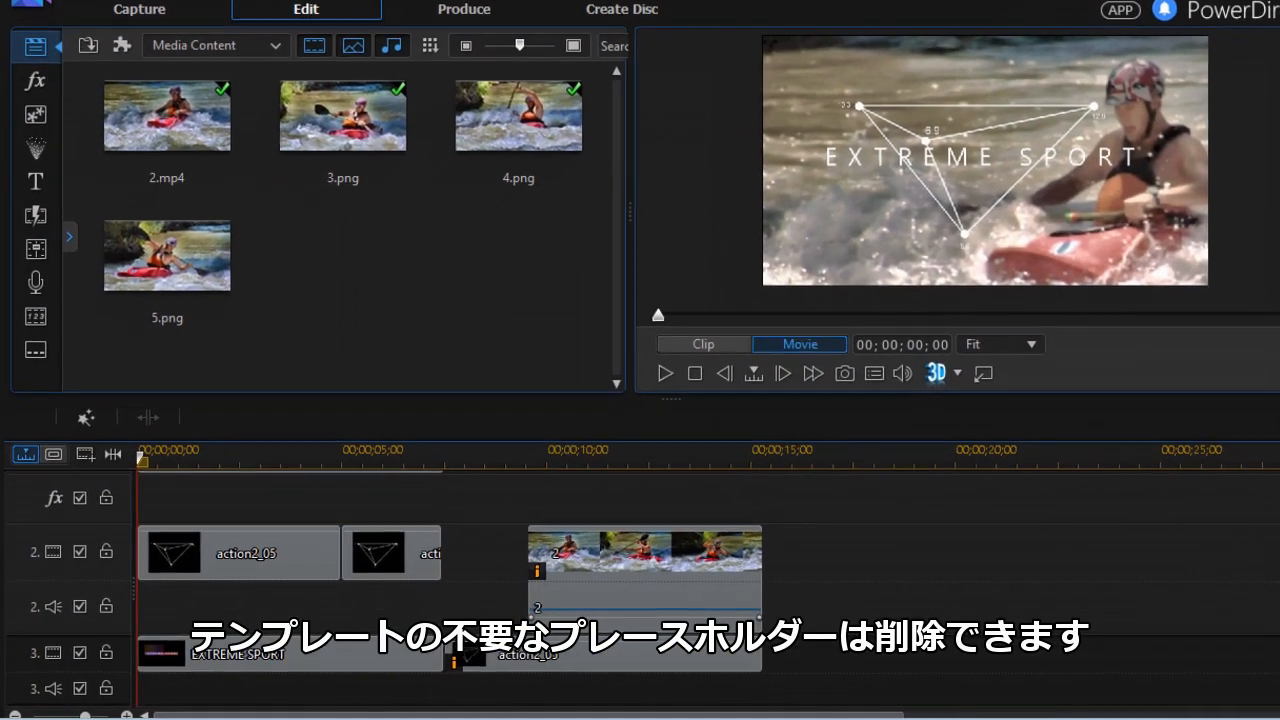
# - Select the action2_05 blocks on track 2 and remove them
pyautogui.click(238, 552)
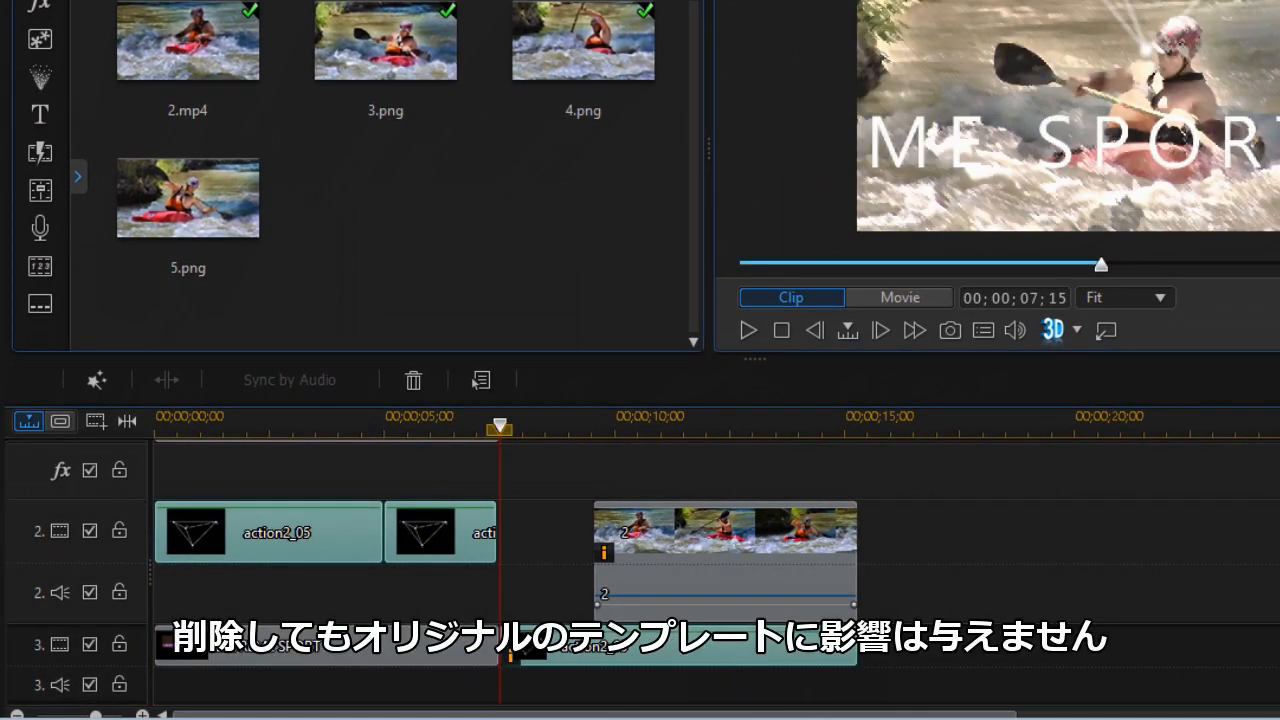
pyautogui.rightClick(724, 555)
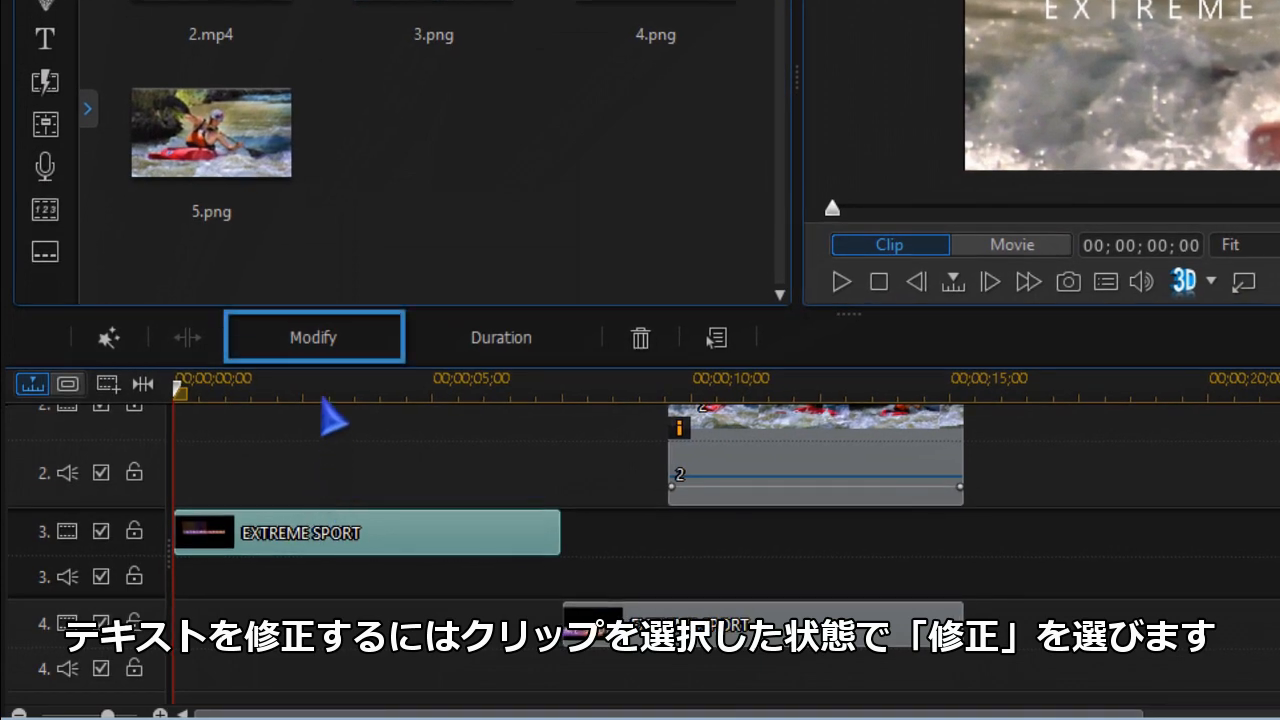
pyautogui.click(313, 337)
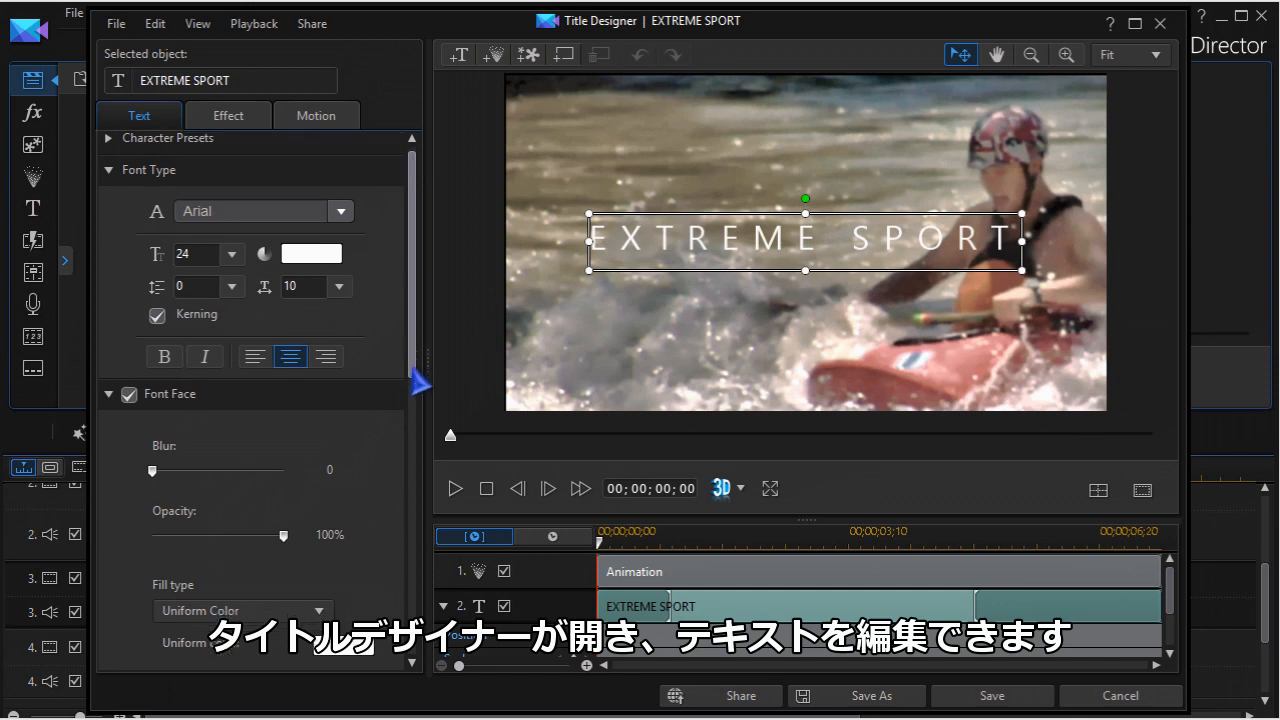
pyautogui.scroll(-3)
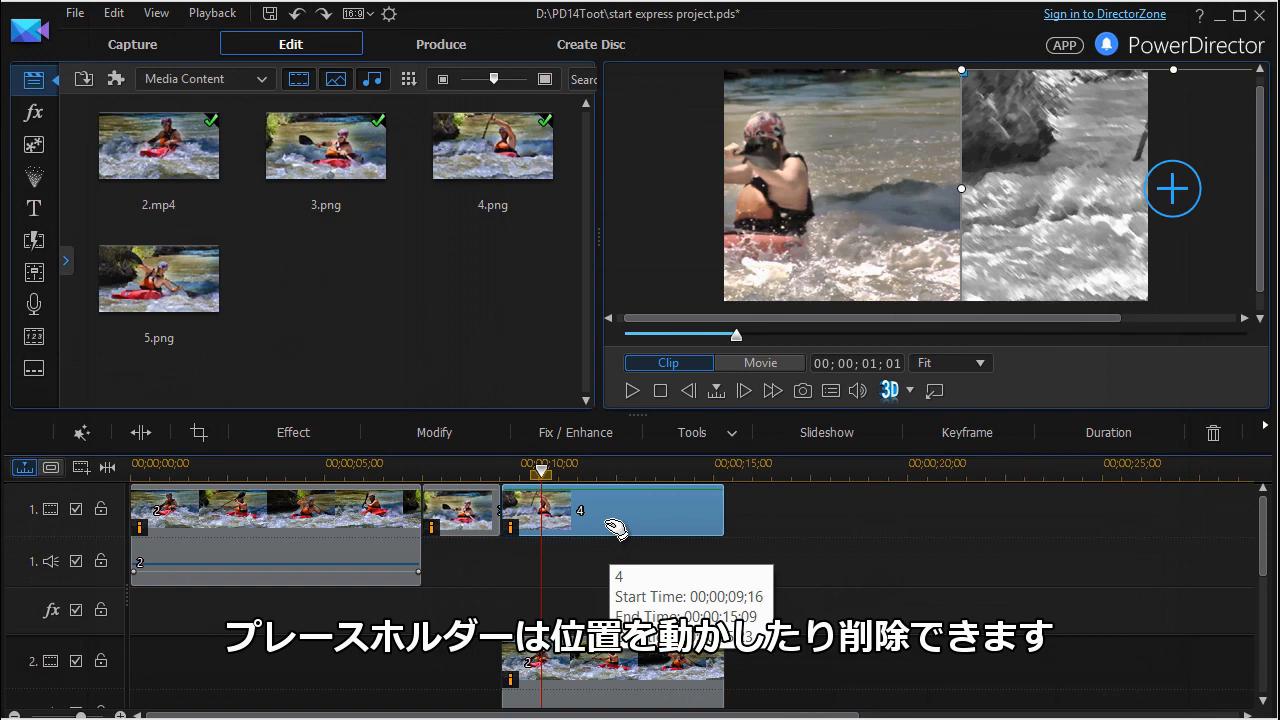
# - Overwrite placeholder 4 with the kayaking image 5.png
pyautogui.moveTo(612, 510); pyautogui.dragTo(750, 510)
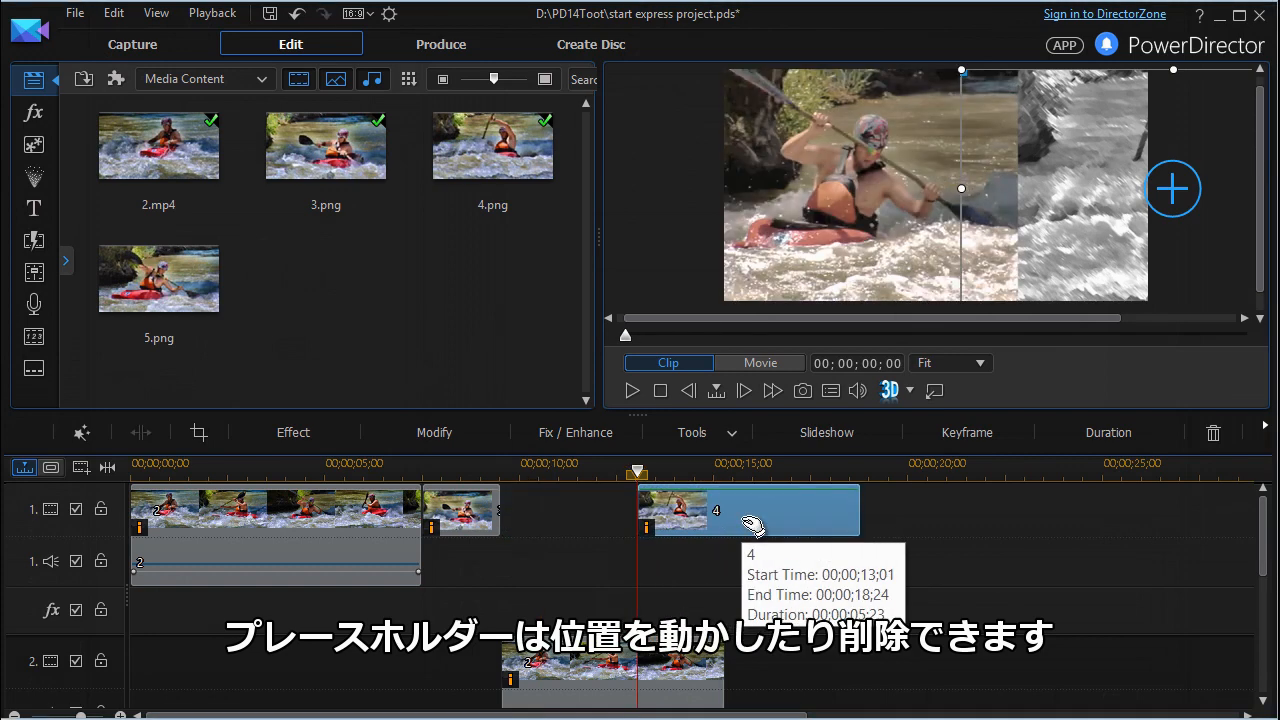
pyautogui.moveTo(750, 525); pyautogui.dragTo(635, 525)
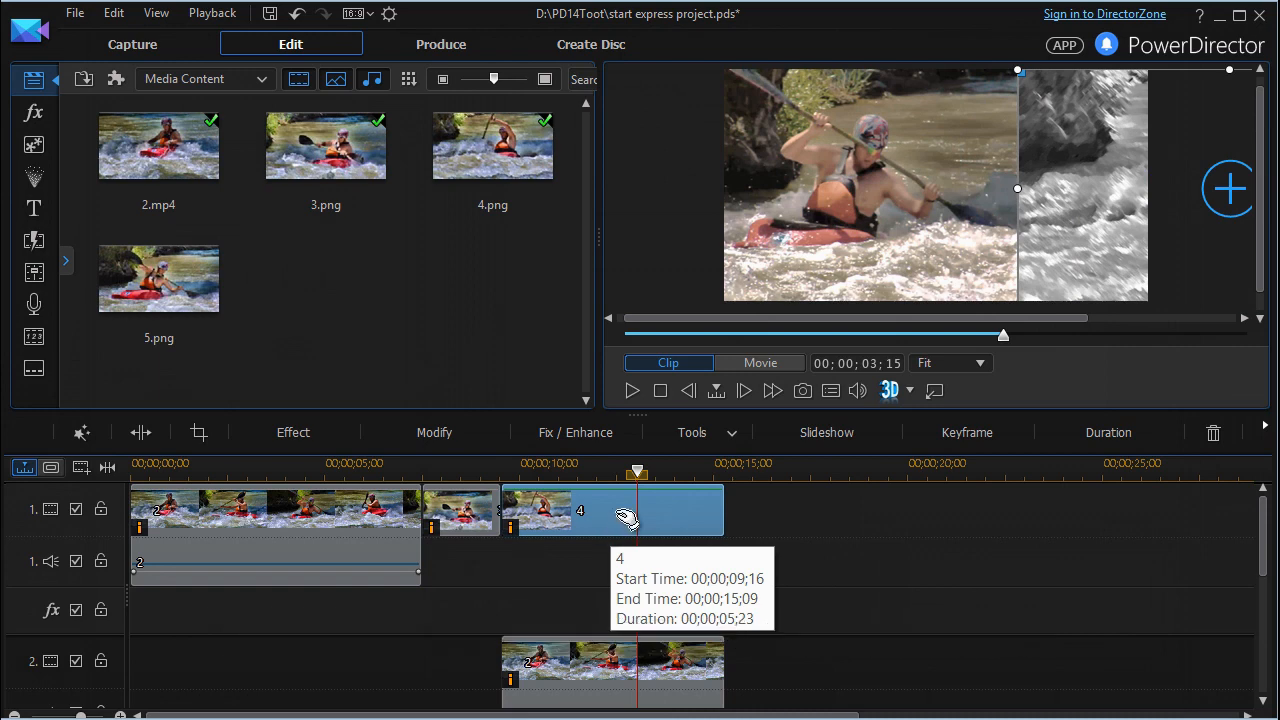
pyautogui.rightClick(625, 517)
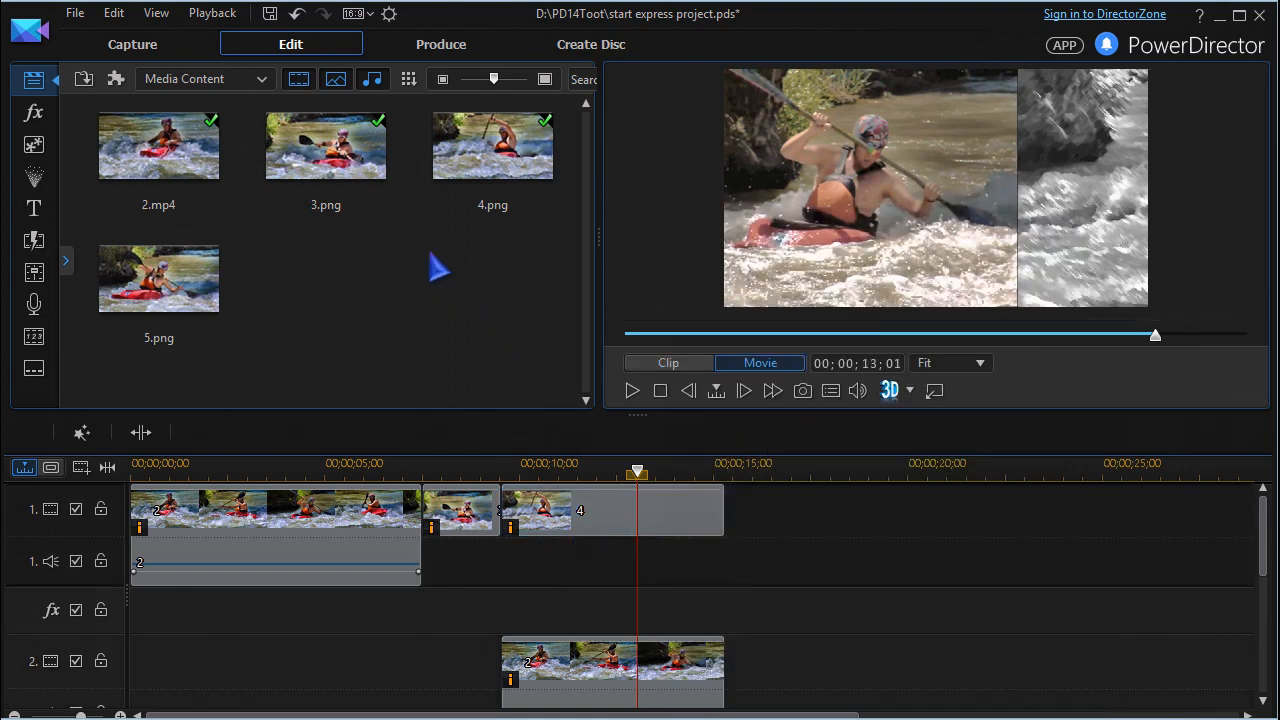
pyautogui.moveTo(158, 279); pyautogui.dragTo(530, 432)
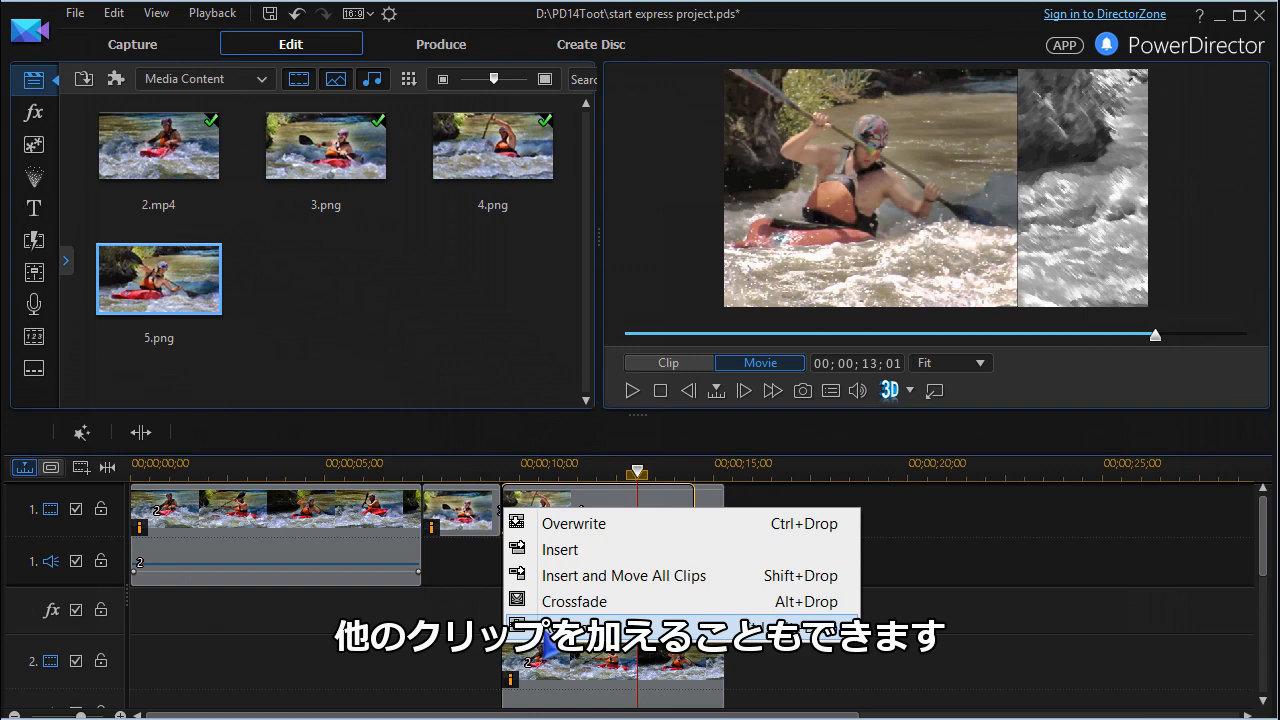
pyautogui.click(573, 523)
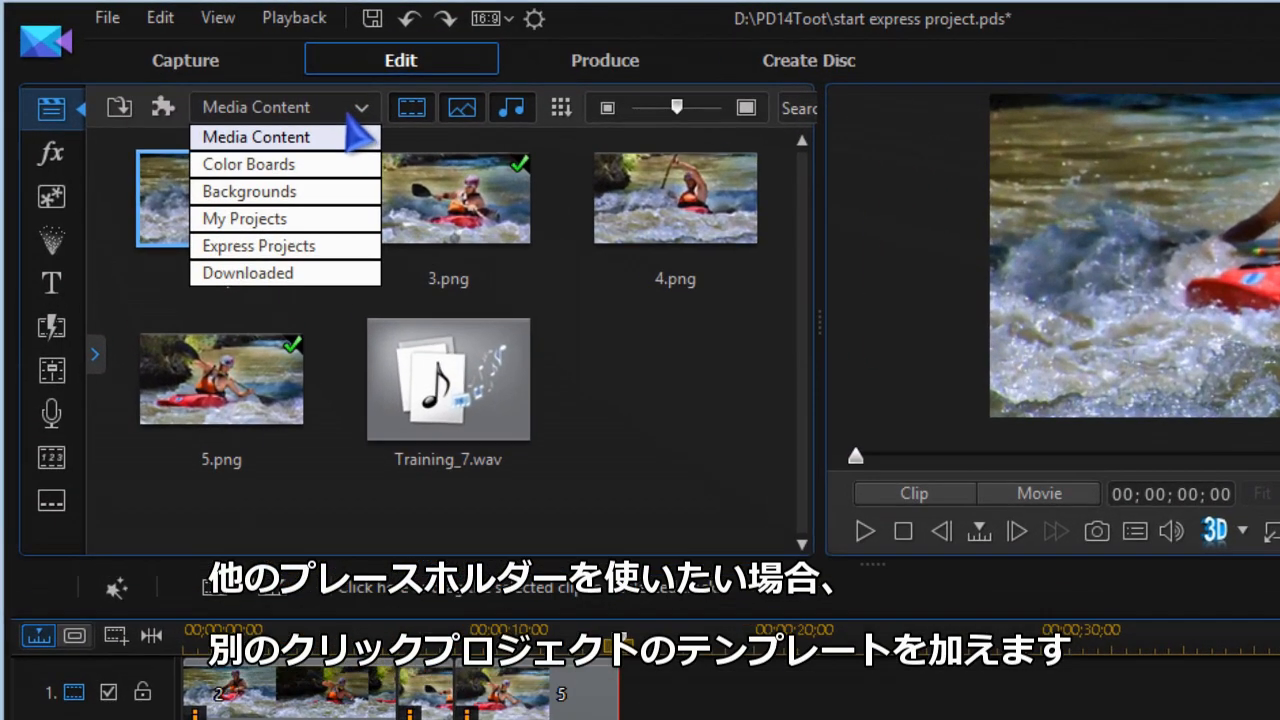
pyautogui.moveTo(285, 245)
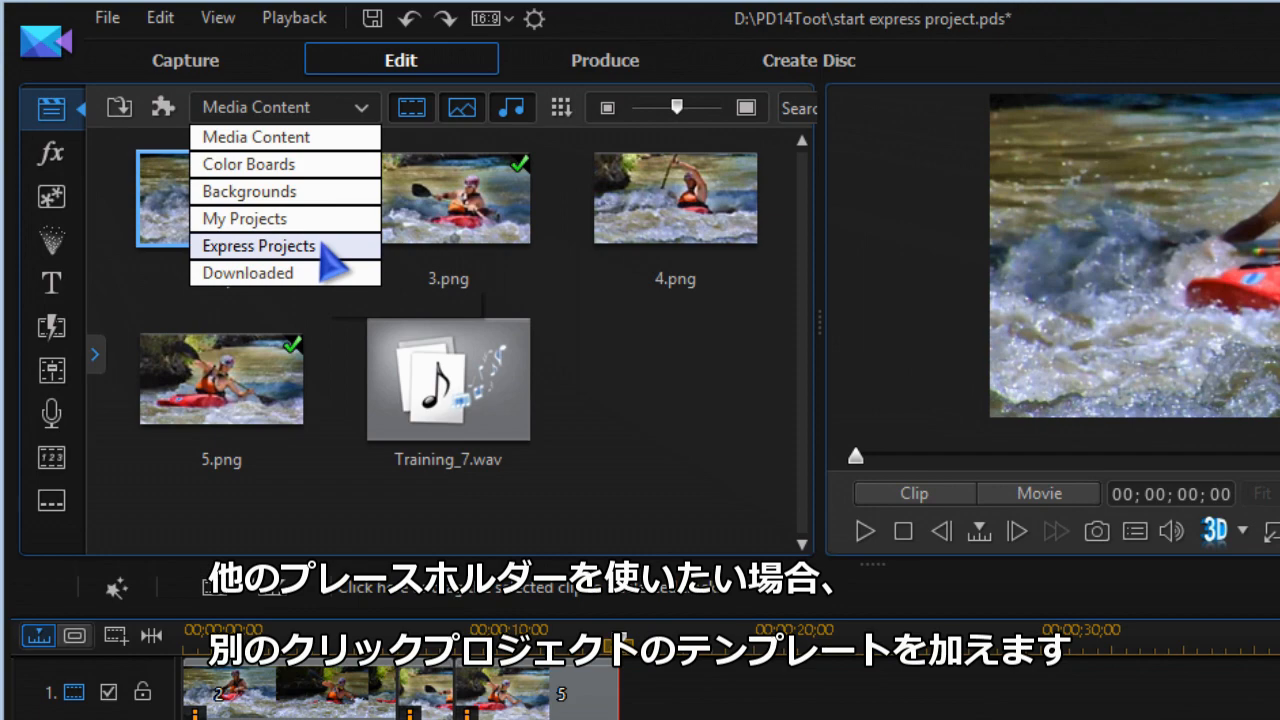
# - Switch the library to Express Projects to add a second template after the clips
pyautogui.click(258, 245)
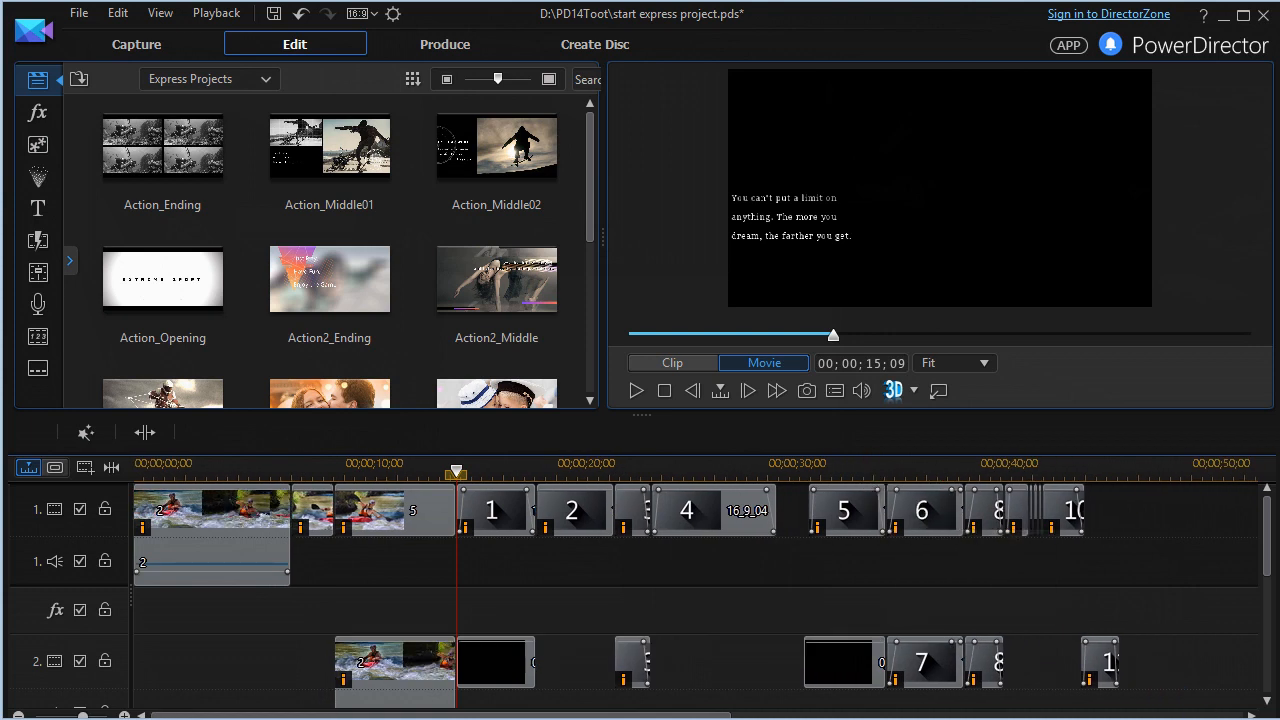
# - Play the finished kayaking project in full-screen preview
pyautogui.click(636, 391)
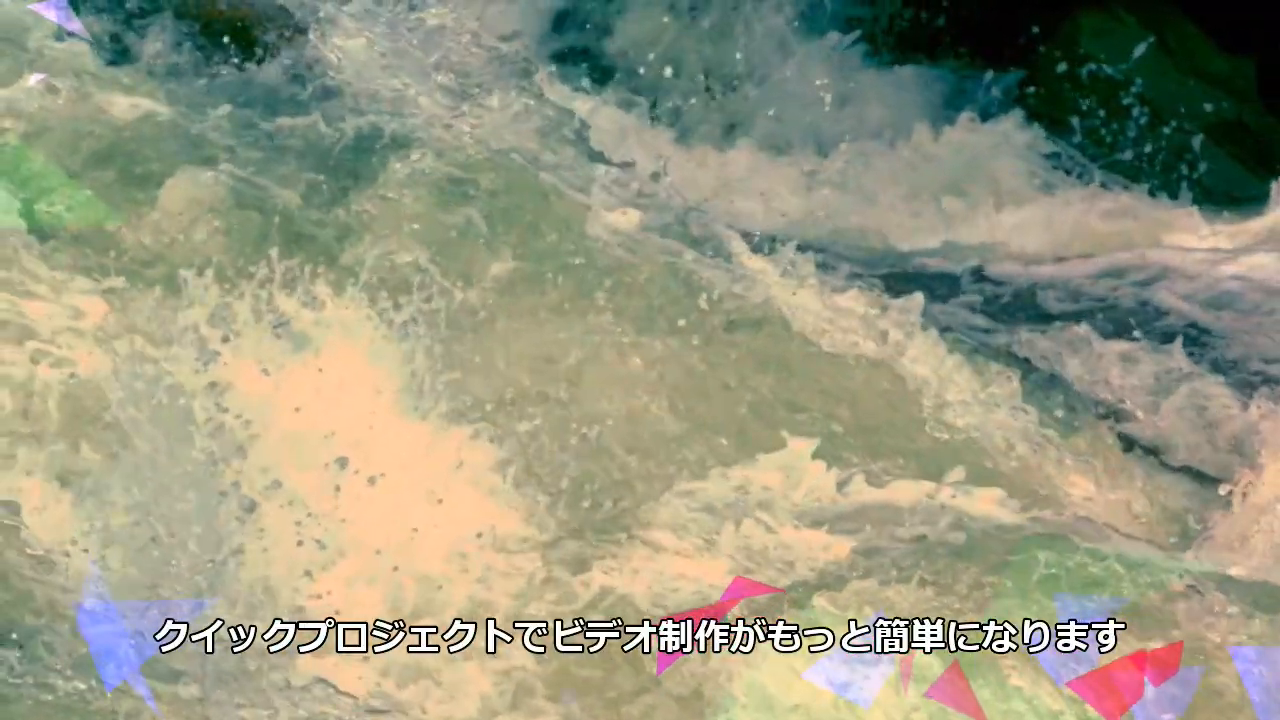